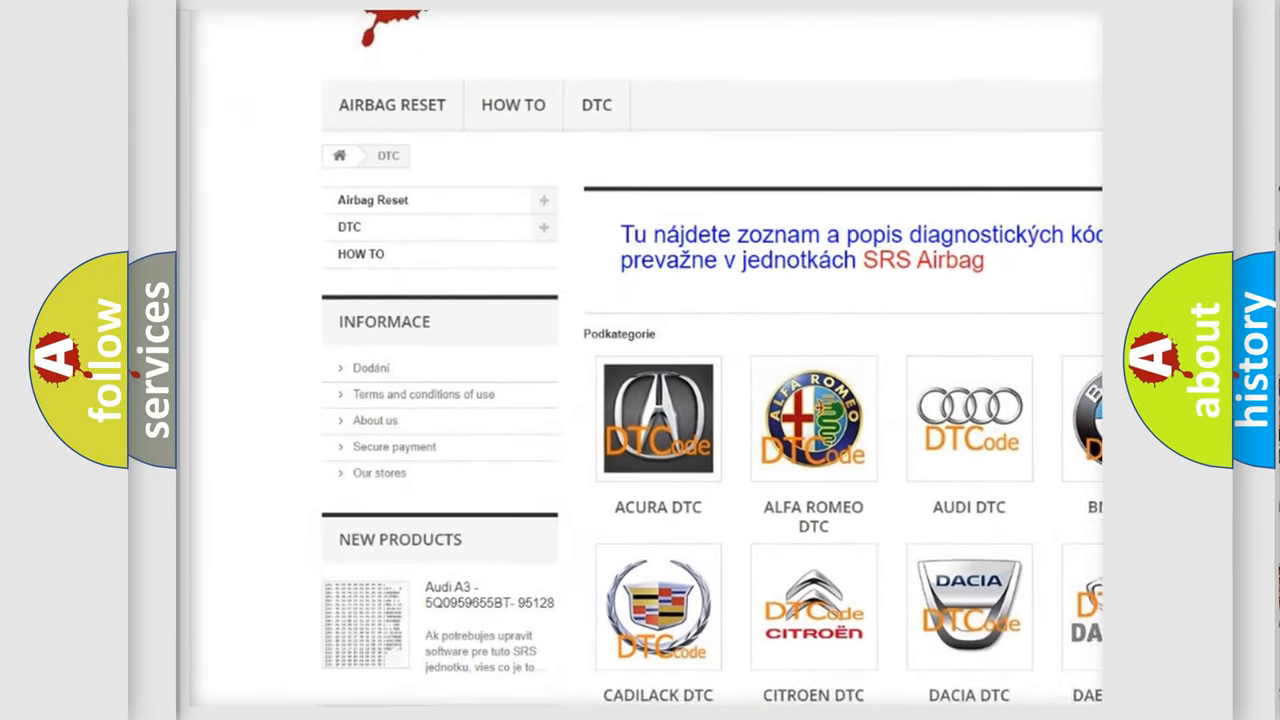
# Step: Scroll the airbagreset DTC page from the car-make grid to the B-series code listing
pyautogui.scroll(-3)
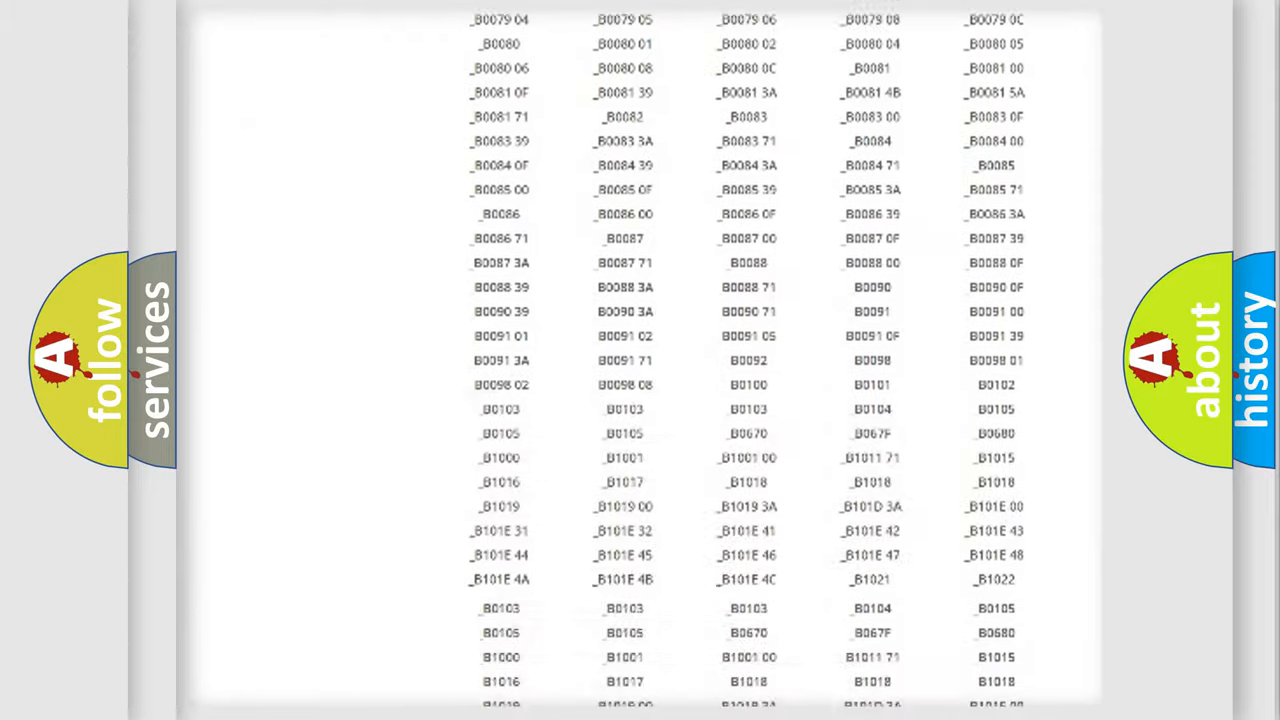
pyautogui.scroll(3)
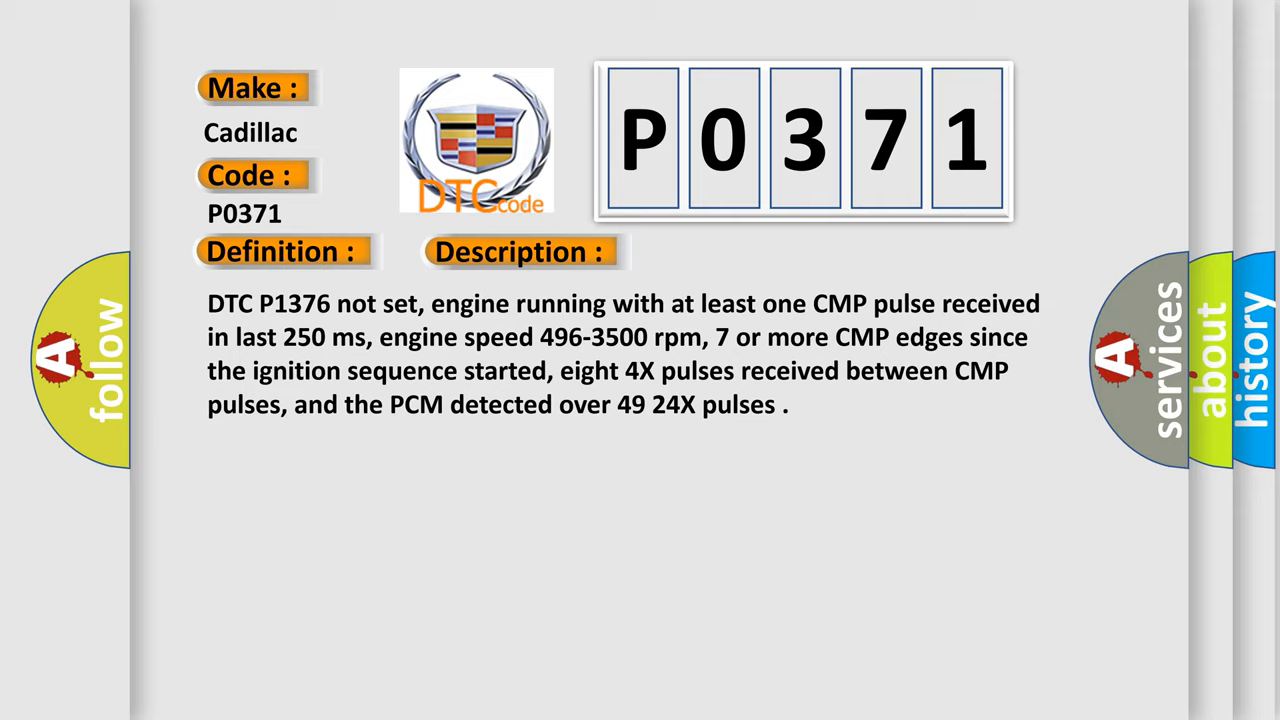
# Step: Advance the slide to the cause list for Cadillac P0371
pyautogui.click(736, 252)
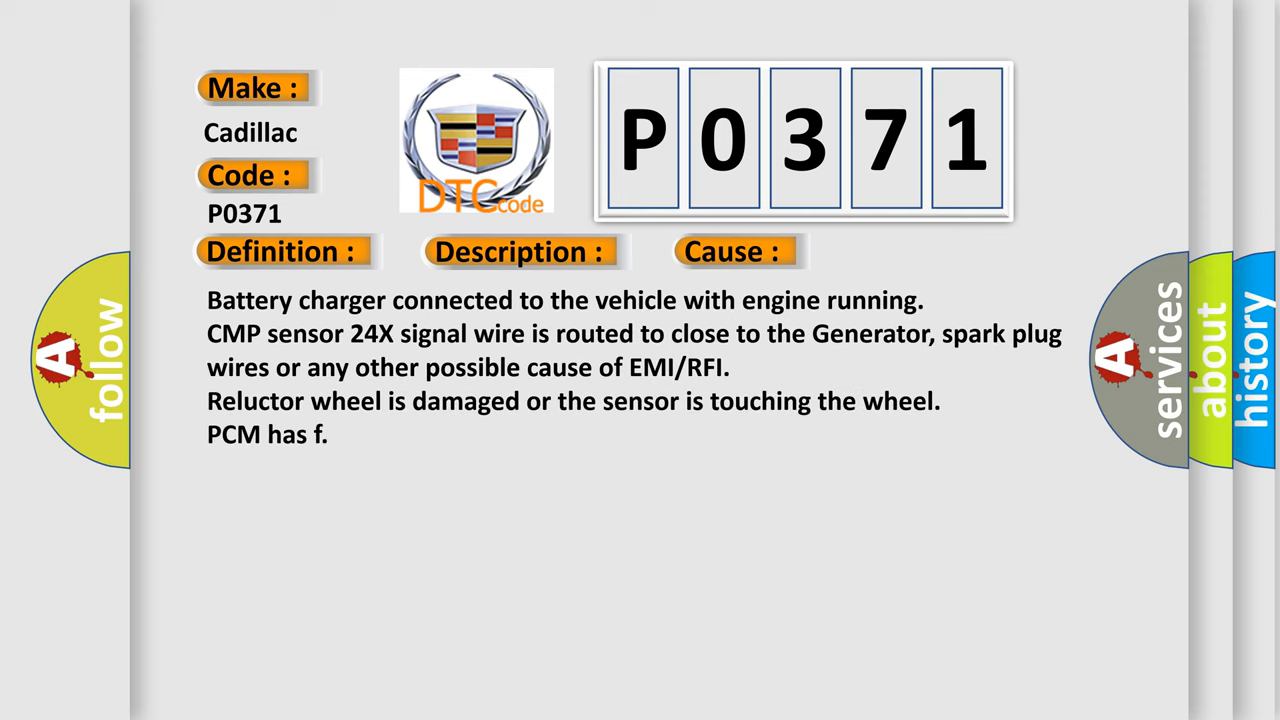